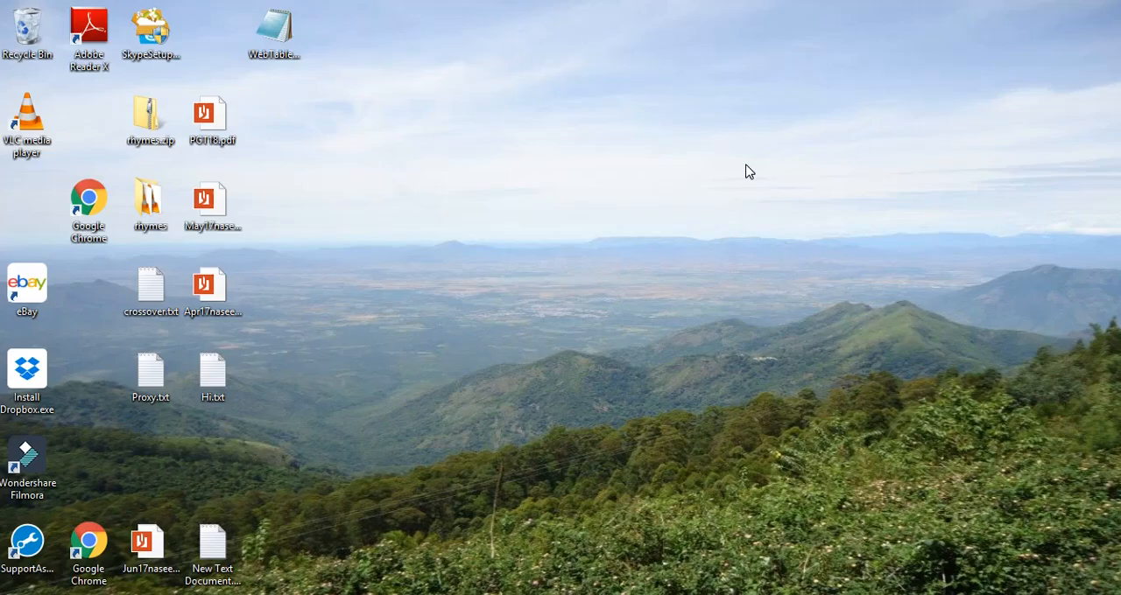
{"action": "mouse_move", "coordinate": [722, 582]}
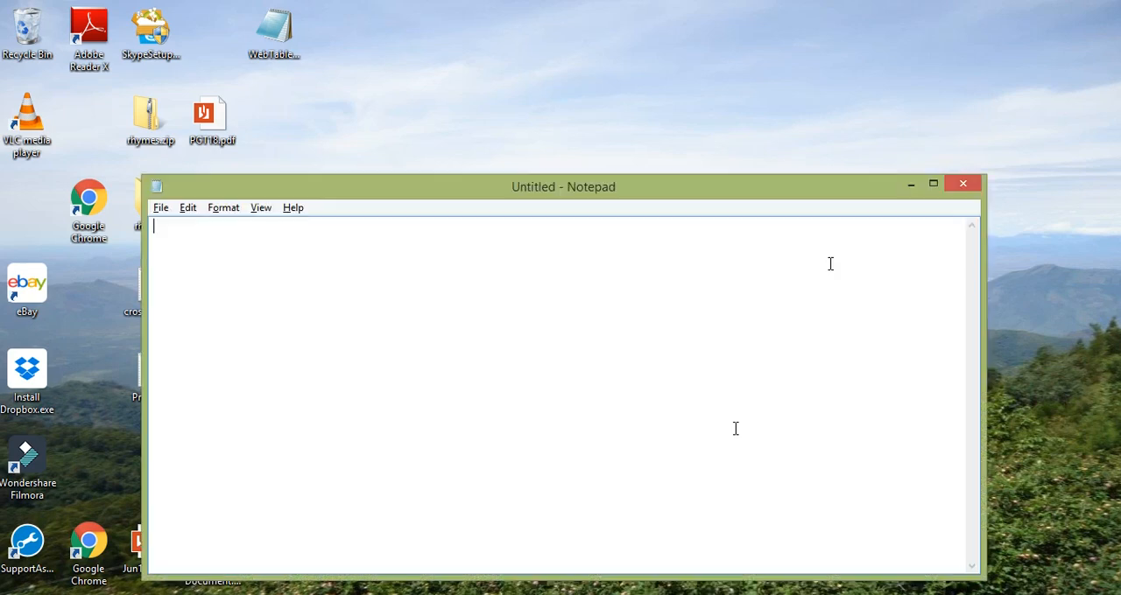
Open a new, blank untitled Notepad document in a maximized window
{"action": "left_click", "coordinate": [932, 183]}
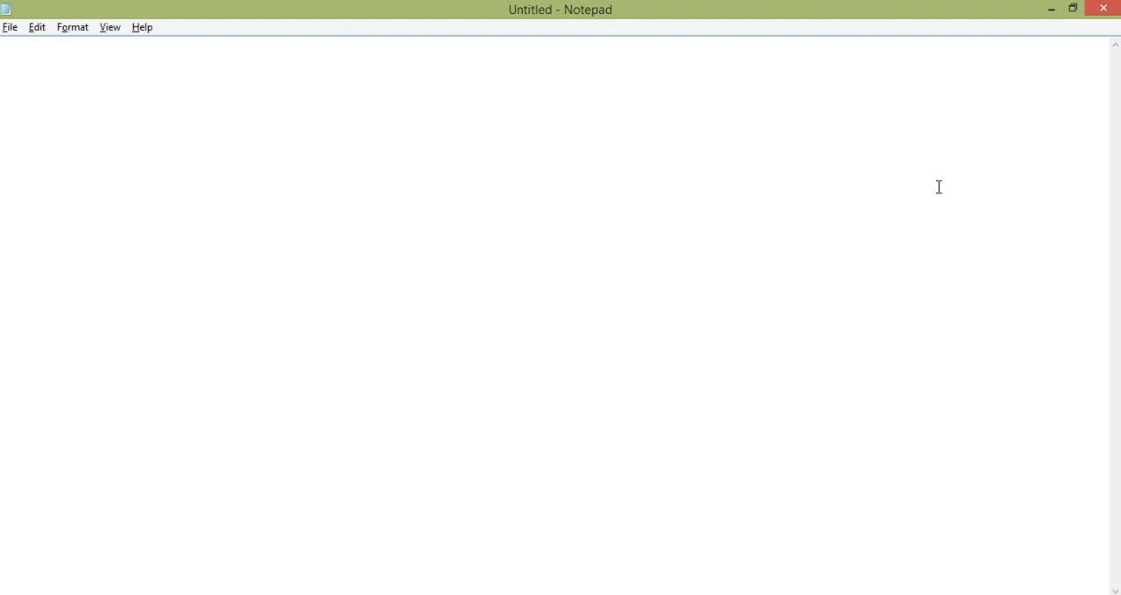
Type the column headings 'Agile' and 'Waterfall' on the first line
{"action": "type", "text": "Agile"}
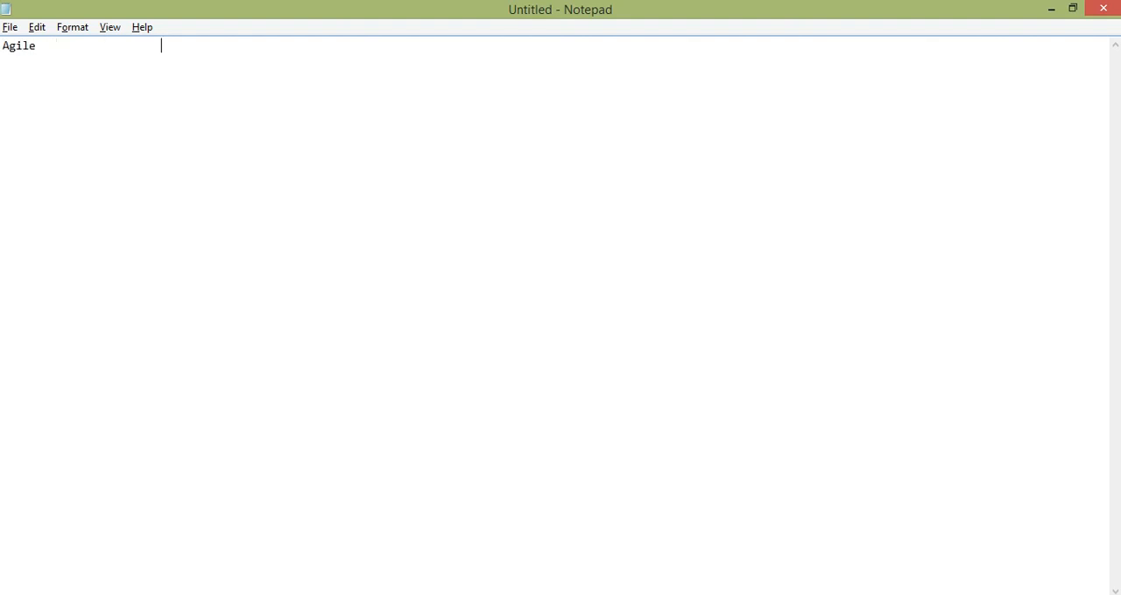
{"action": "type", "text": "Wate"}
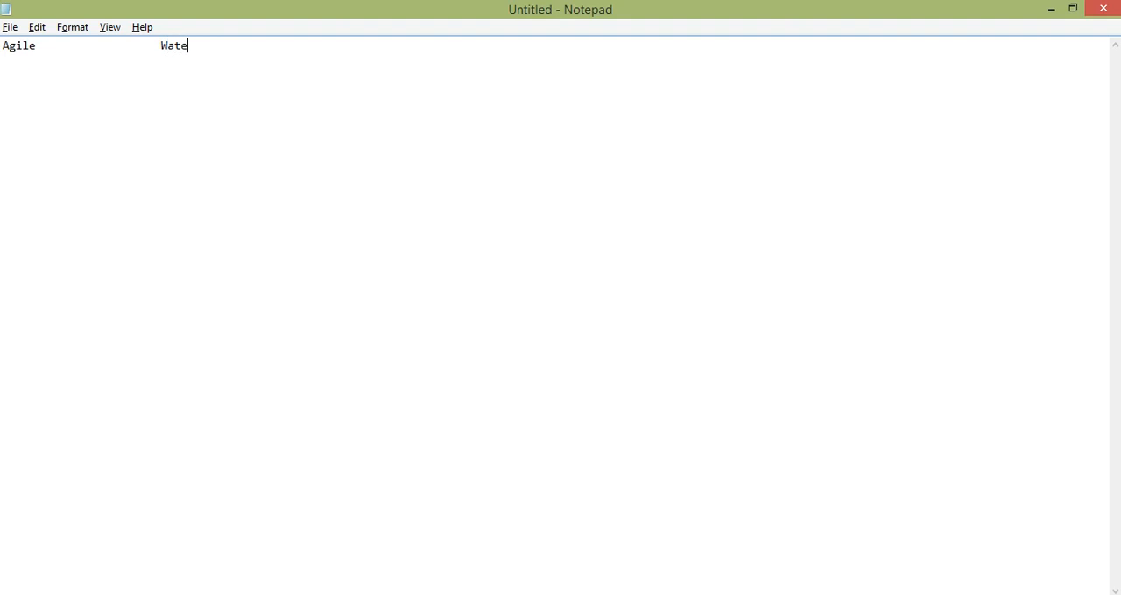
{"action": "type", "text": "rfall"}
{"action": "type", "text": "Se"}
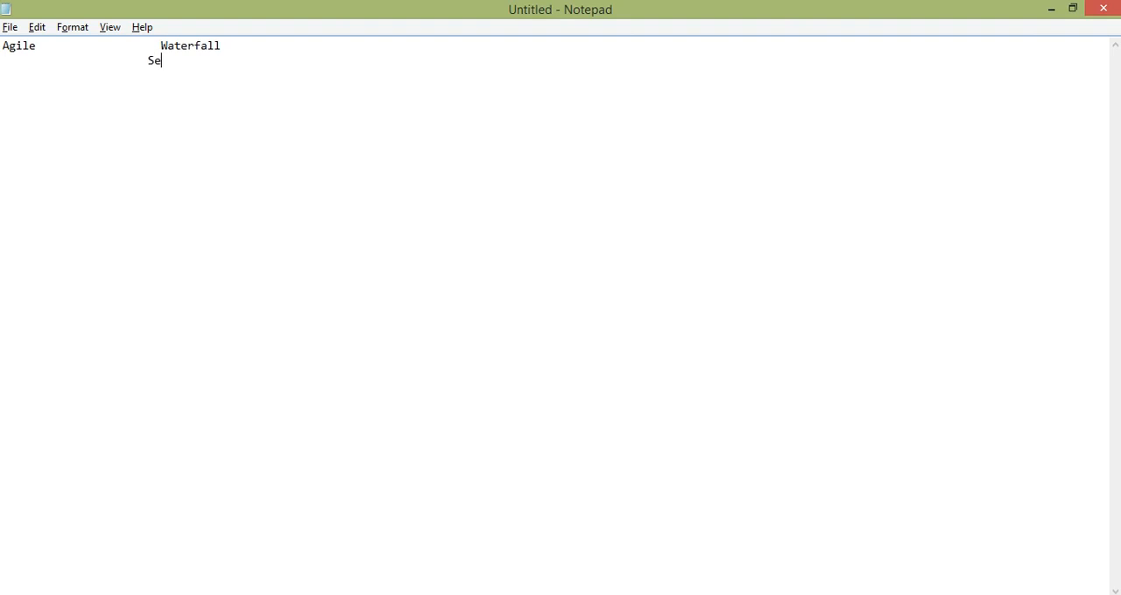
Add the row pairing 'Incremental' under Agile with 'Sequential' under Waterfall
{"action": "type", "text": "que"}
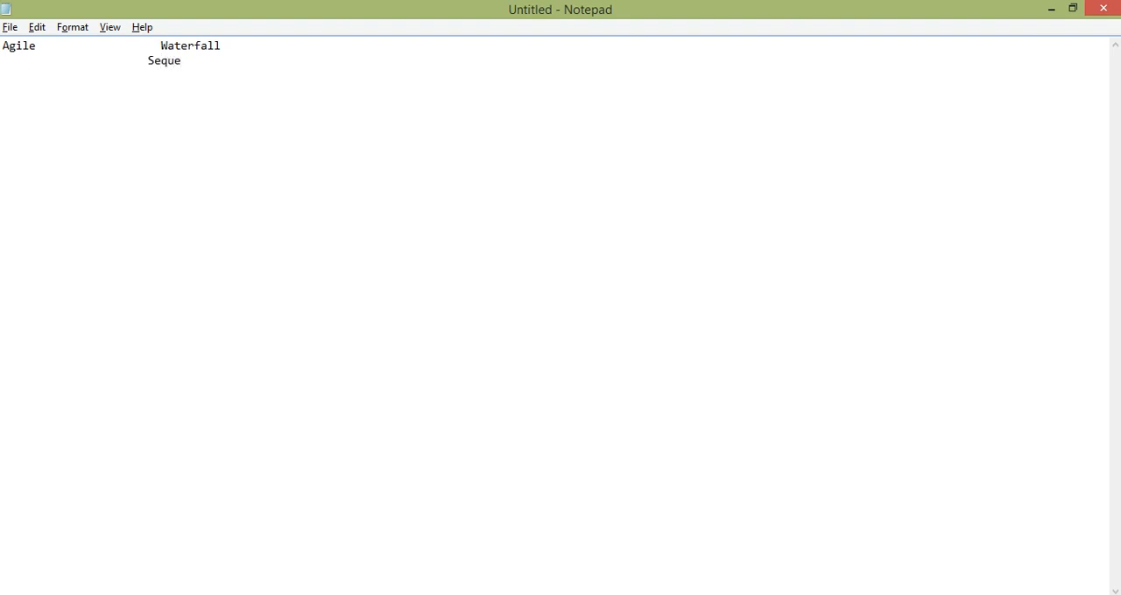
{"action": "type", "text": "ntial"}
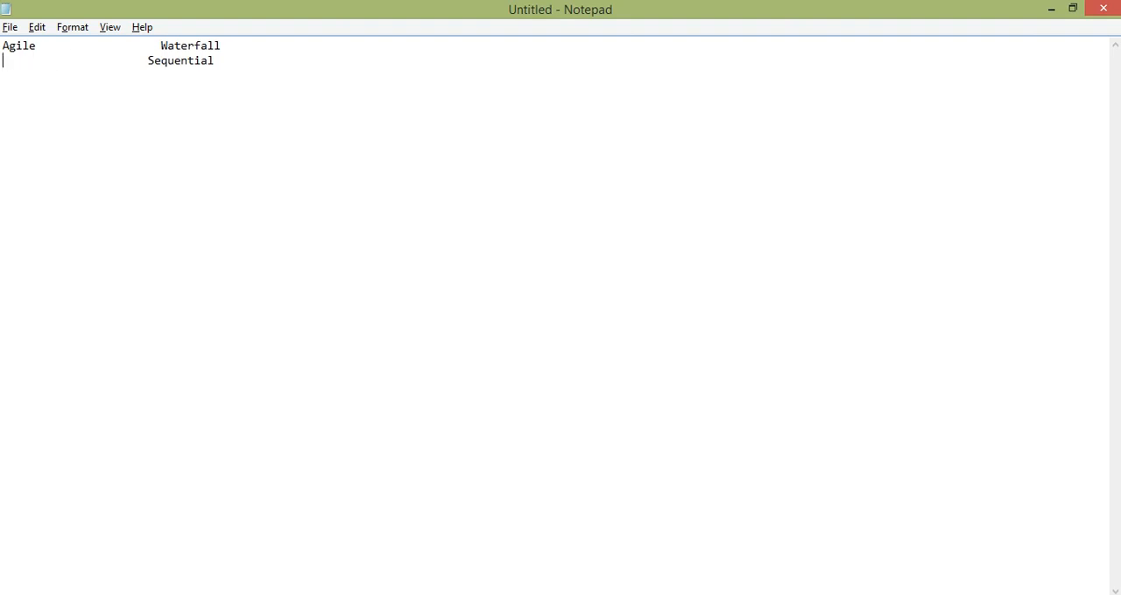
{"action": "type", "text": "Incremen"}
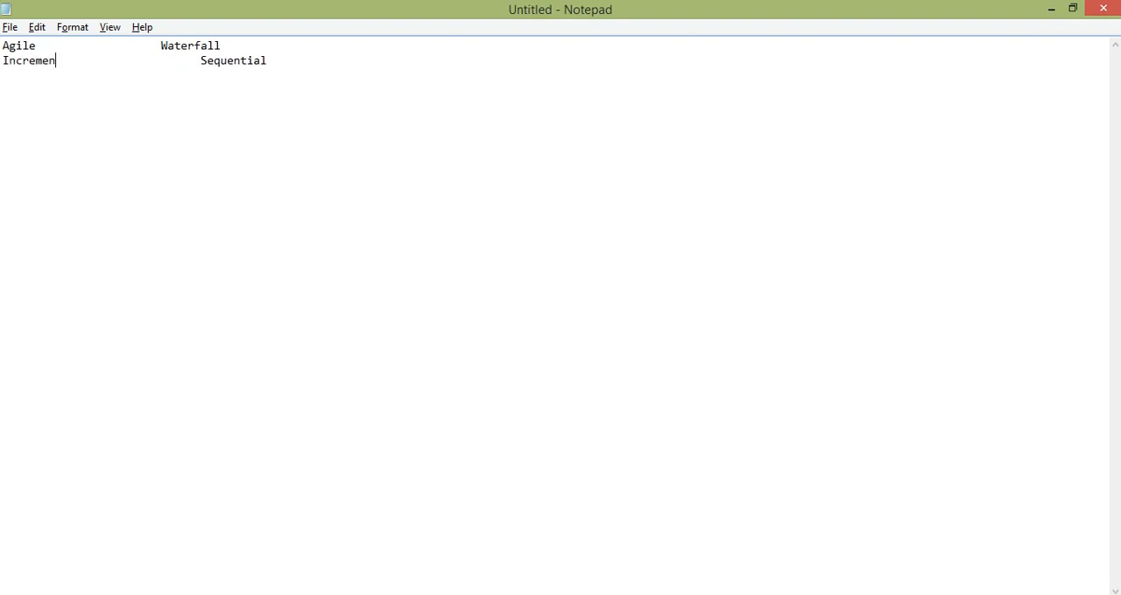
{"action": "type", "text": "tal"}
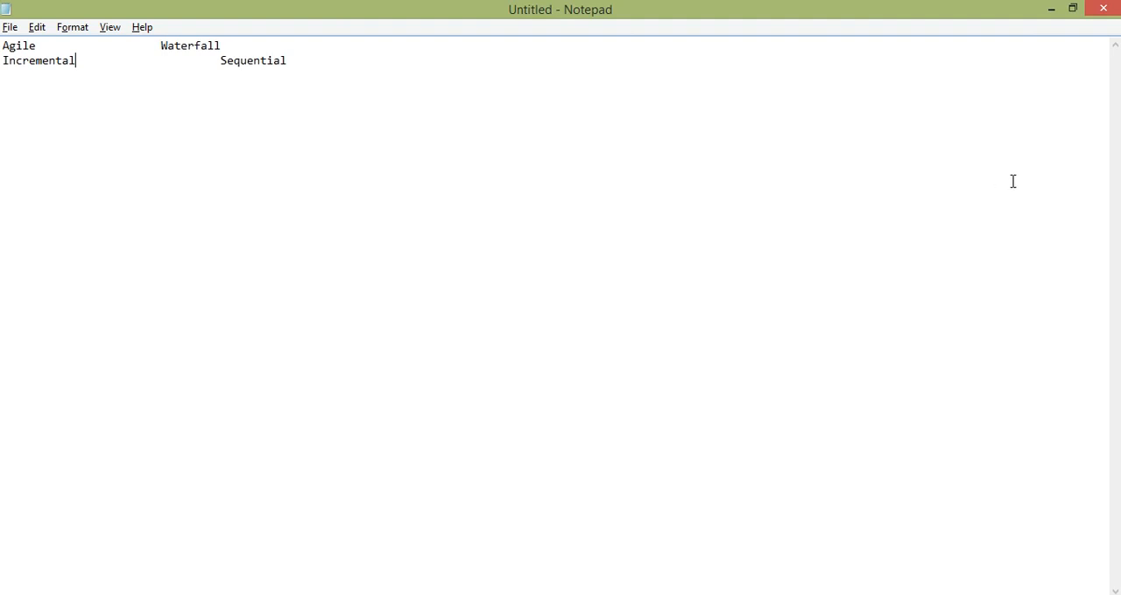
{"action": "mouse_move", "coordinate": [157, 45]}
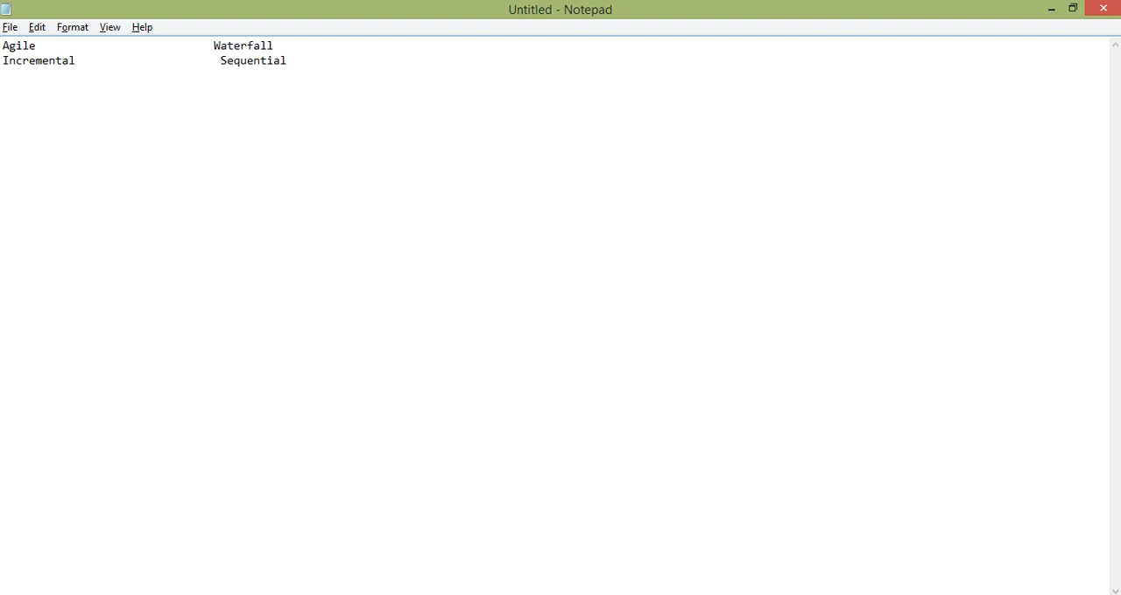
{"action": "left_click", "coordinate": [213, 45]}
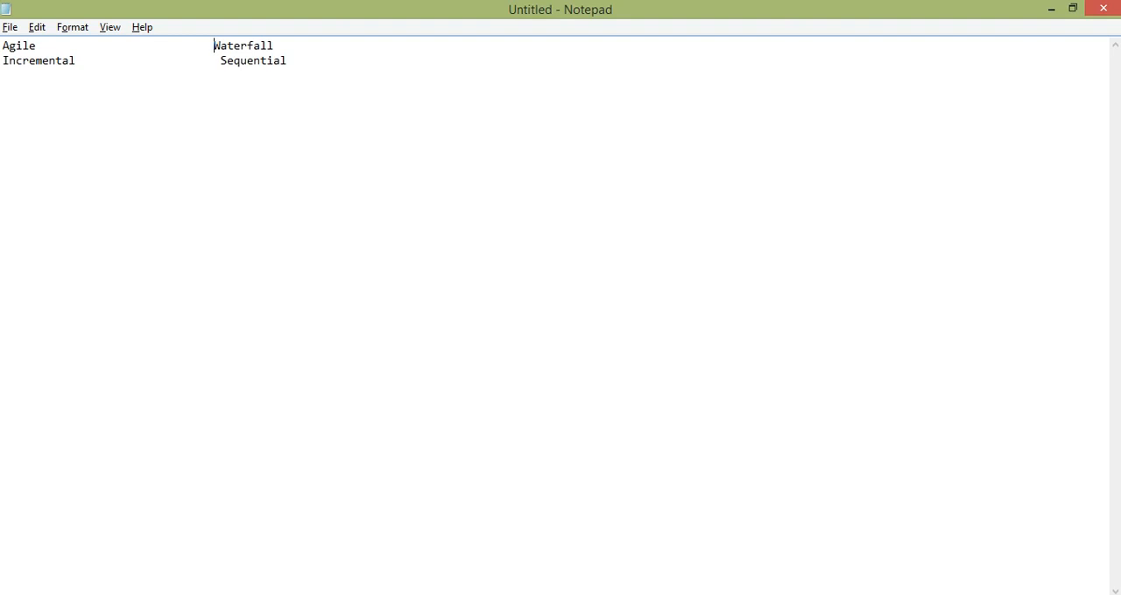
{"action": "mouse_move", "coordinate": [352, 102]}
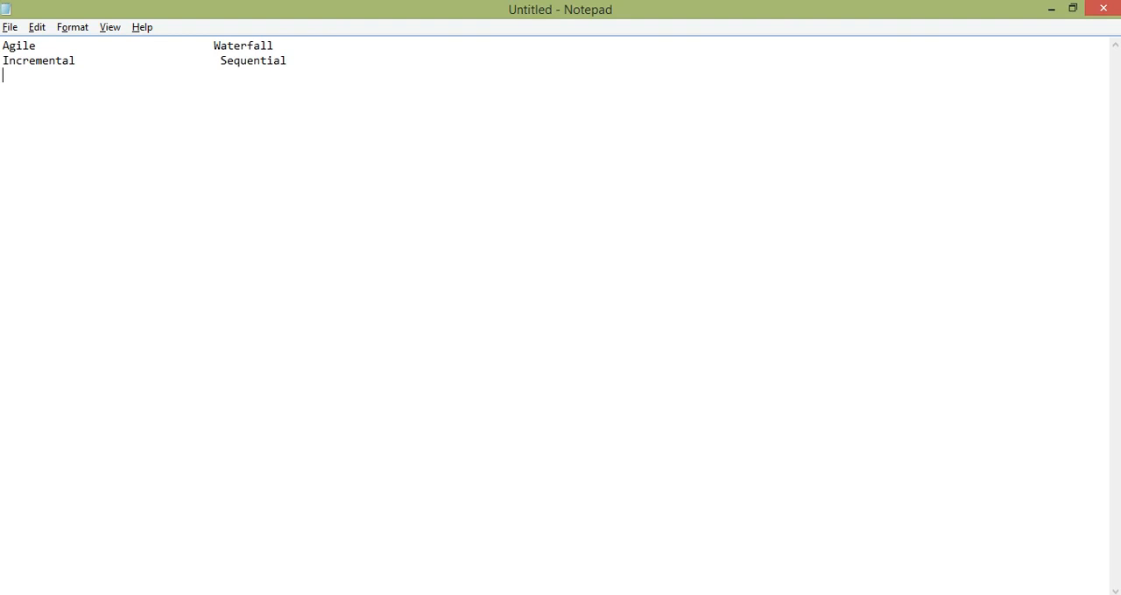
Type 'MVP - minimum viable product' on a new row, with 'big rel' opposite it
{"action": "type", "text": "M"}
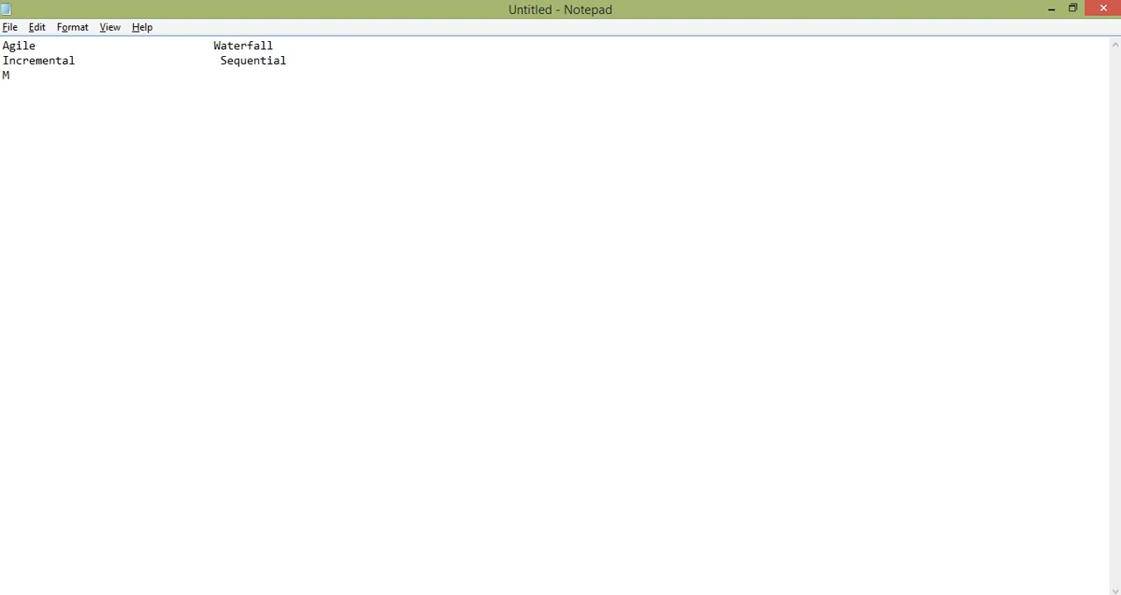
{"action": "type", "text": "VP"}
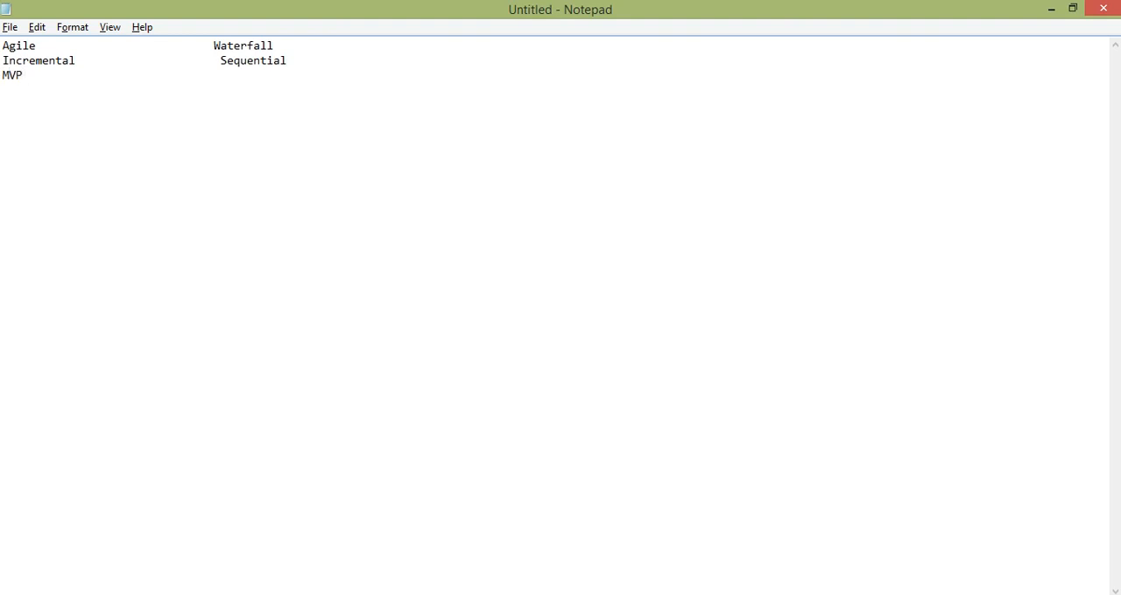
{"action": "type", "text": "- mi"}
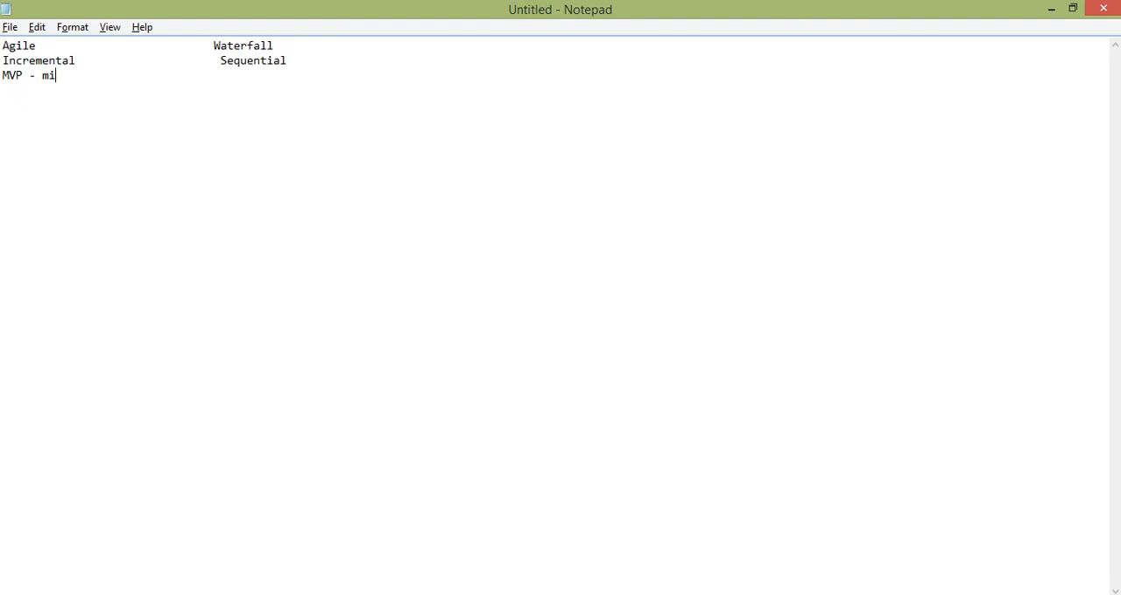
{"action": "type", "text": "i"}
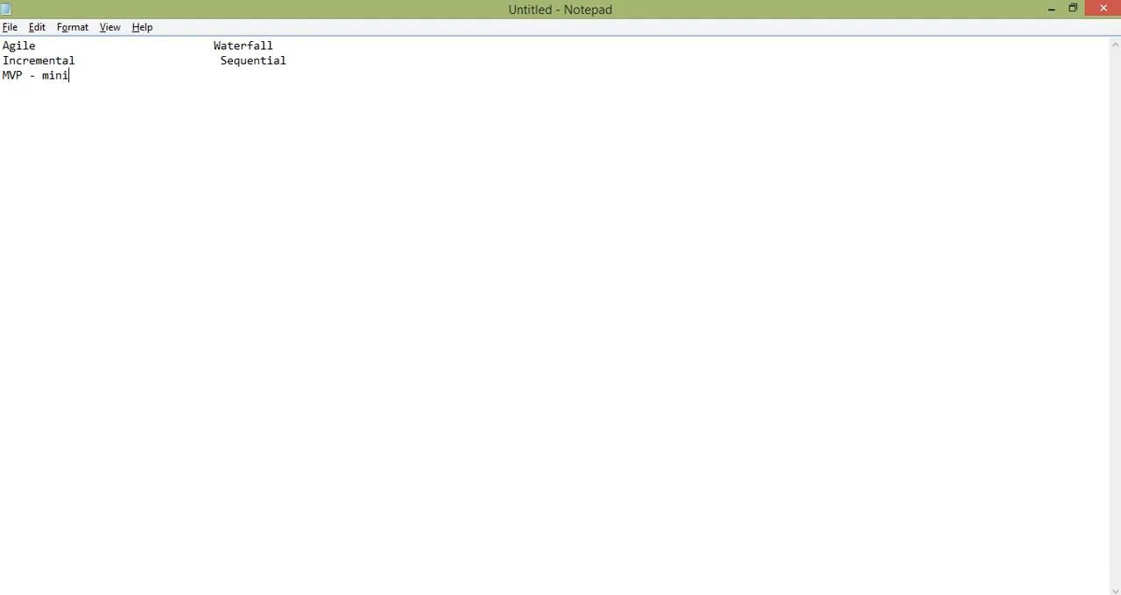
{"action": "type", "text": "mum viabl"}
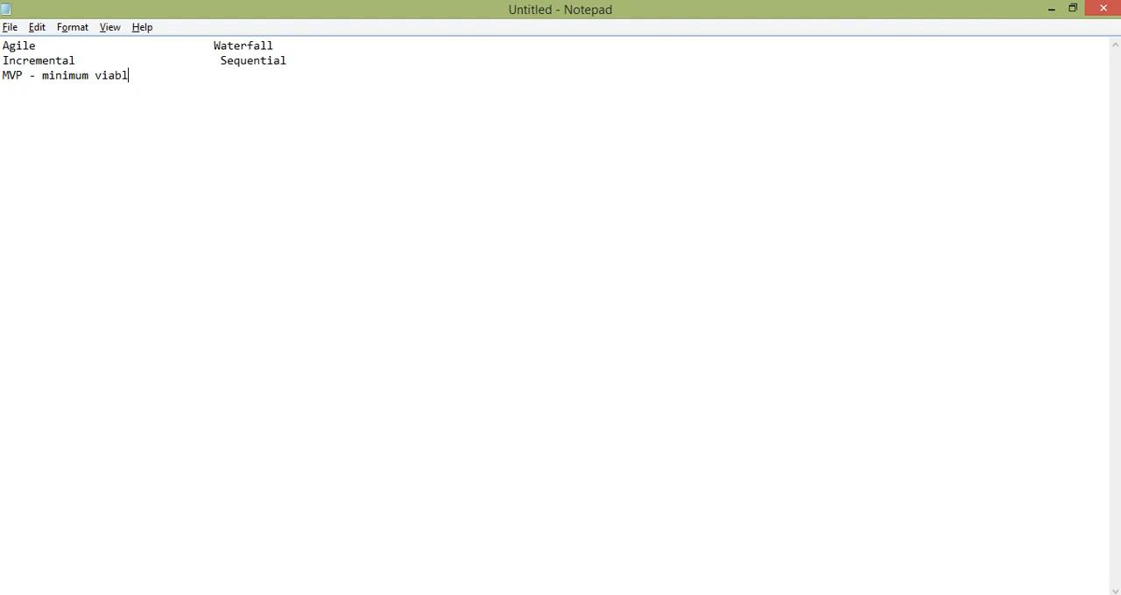
{"action": "type", "text": "e pro"}
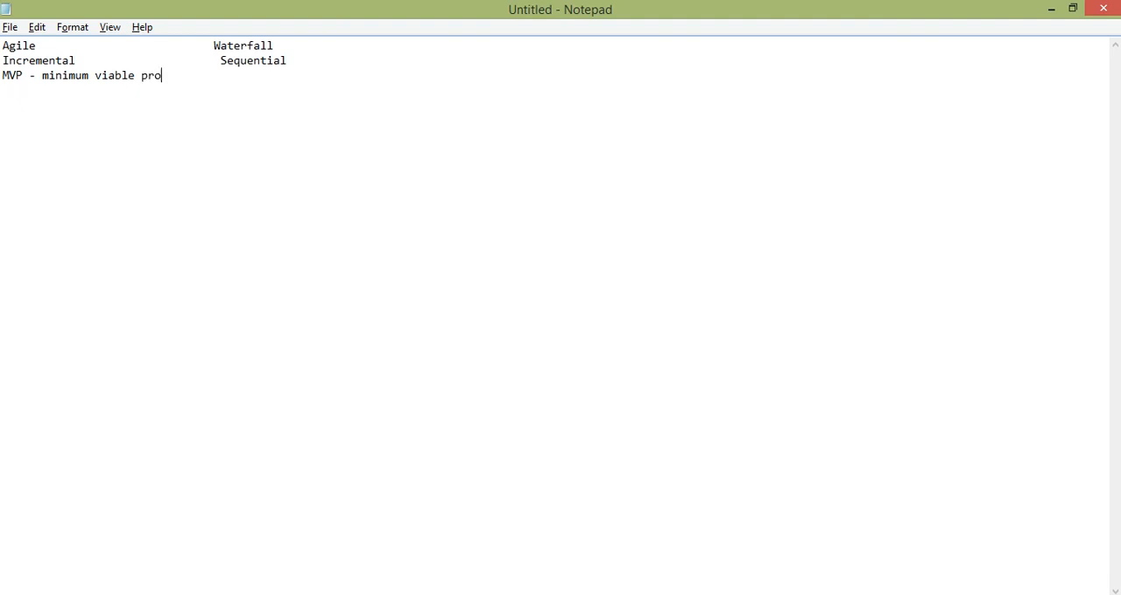
{"action": "type", "text": "duct"}
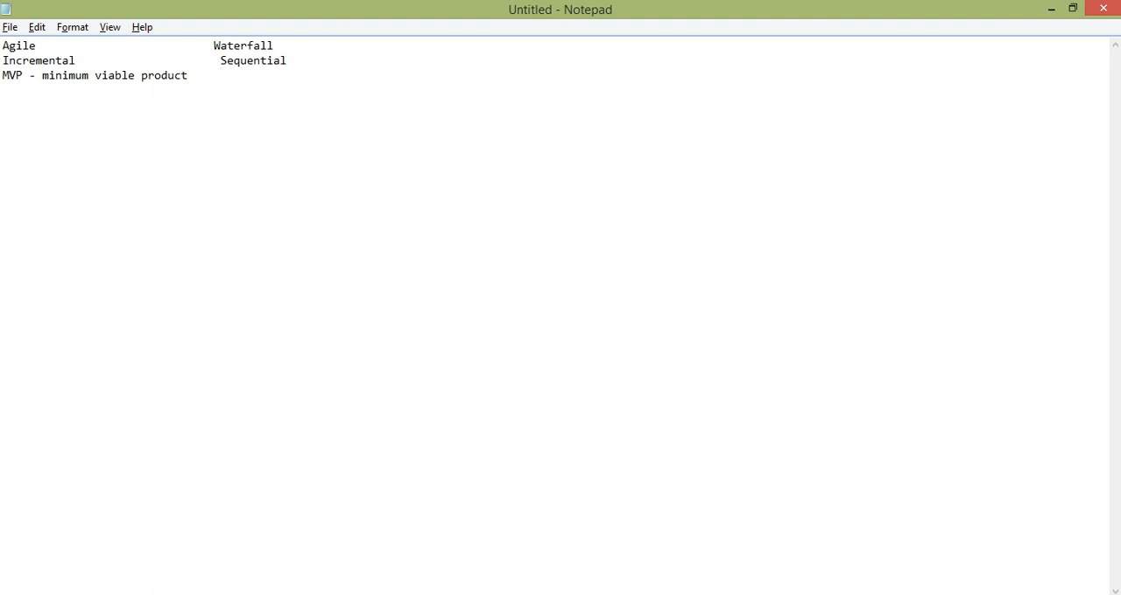
{"action": "type", "text": "big rel"}
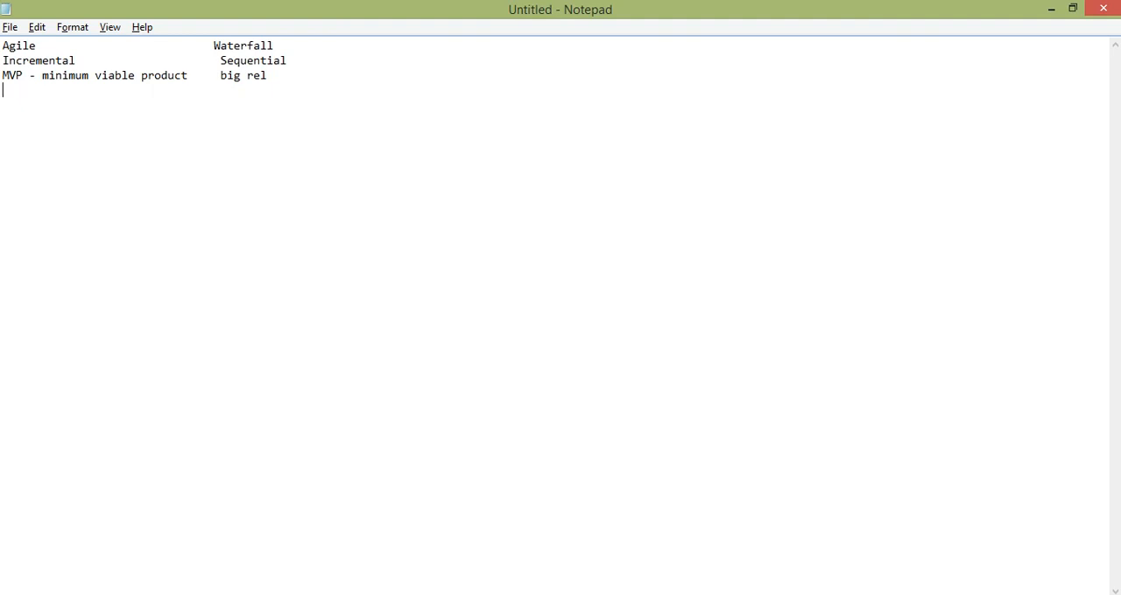
Type 'welcome design' opposite 'notwelocme', then start a fresh line
{"action": "type", "text": "w"}
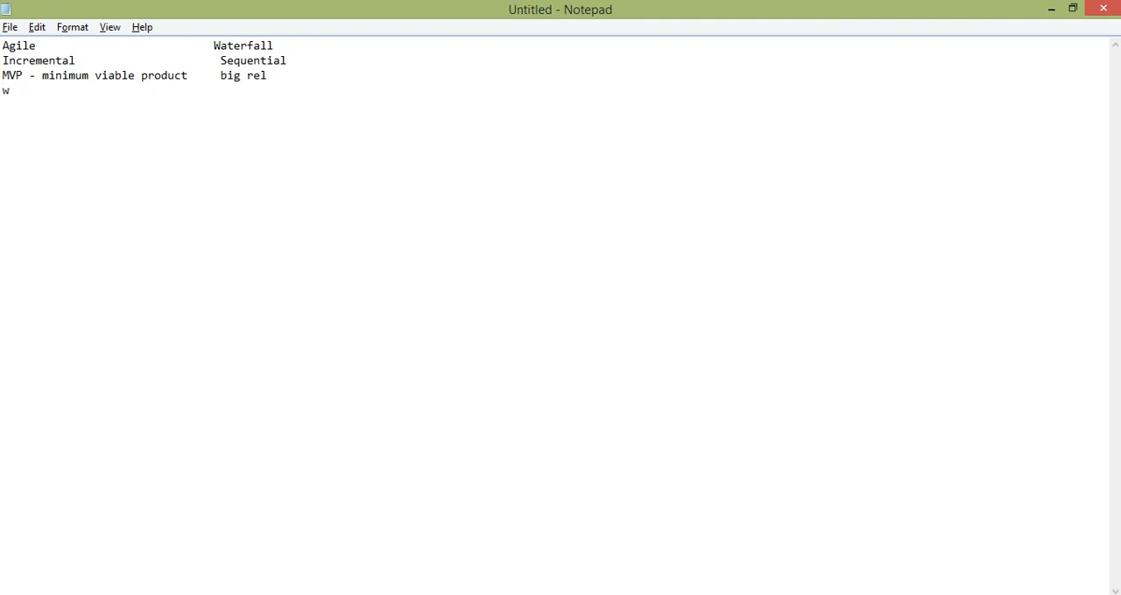
{"action": "type", "text": "elcome"}
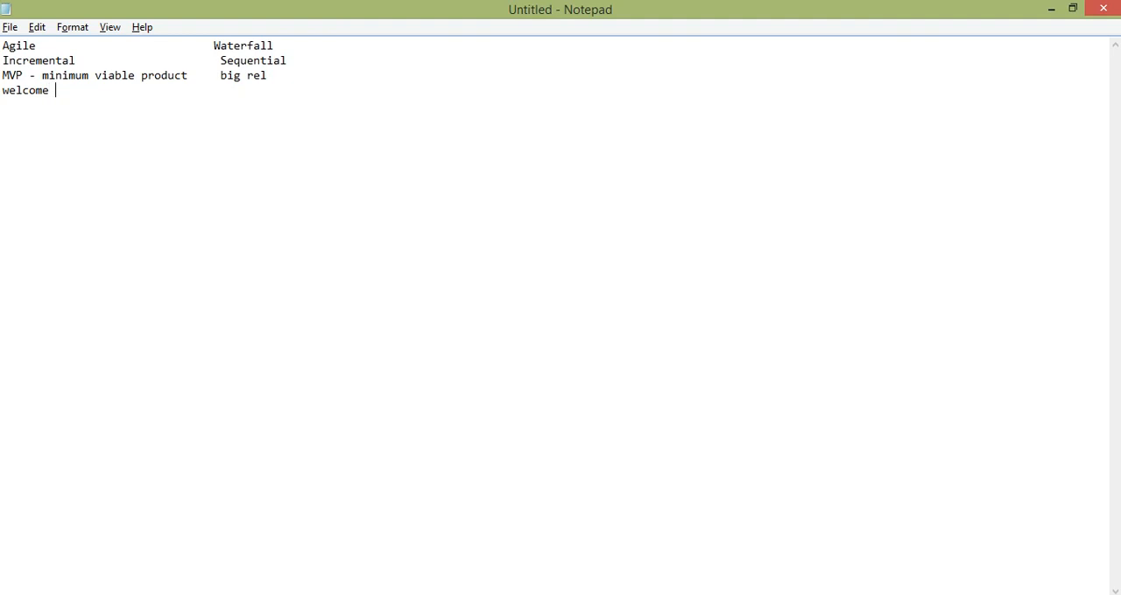
{"action": "type", "text": "design"}
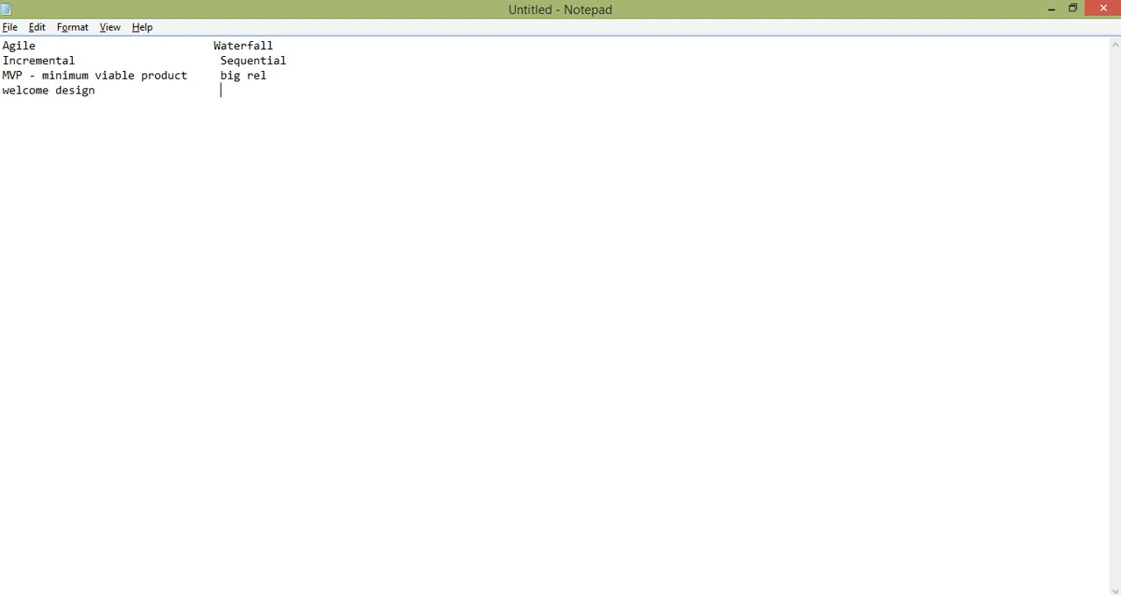
{"action": "type", "text": "notwe"}
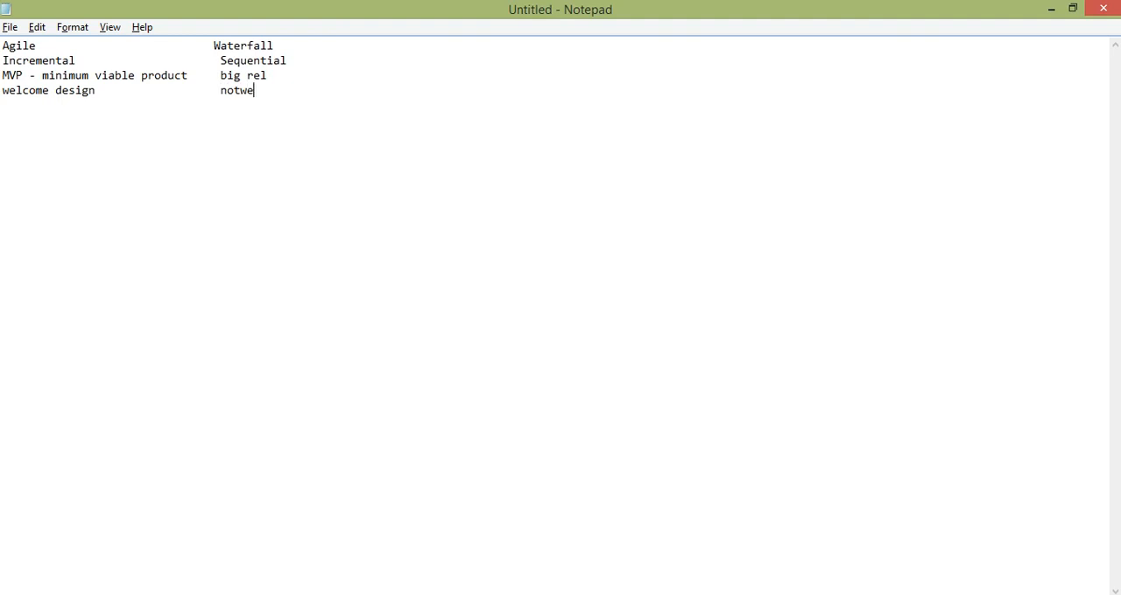
{"action": "type", "text": "locme"}
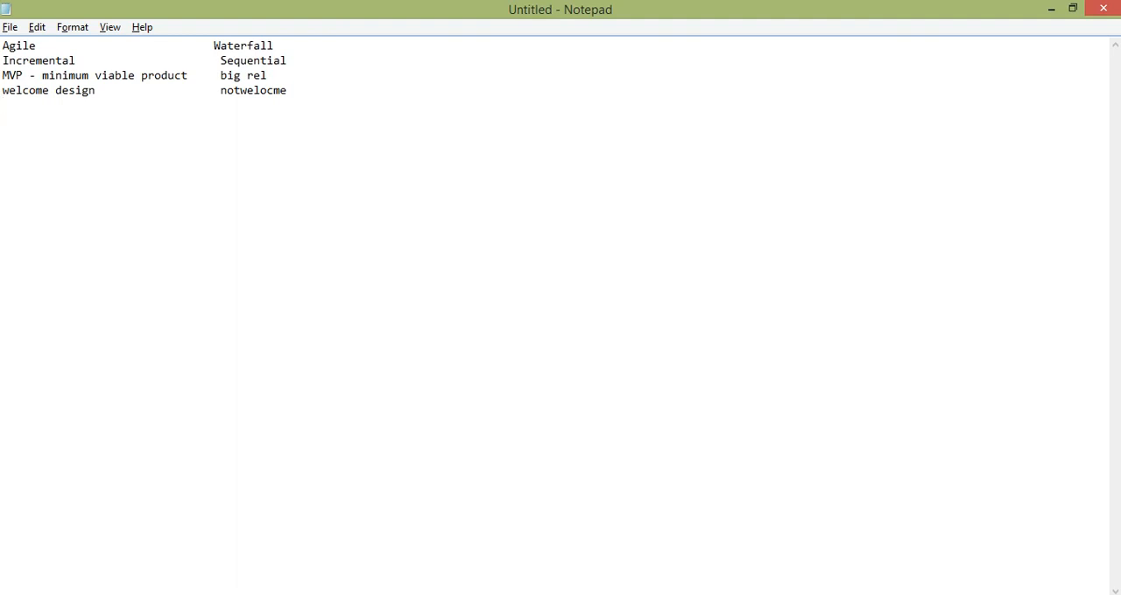
{"action": "key", "text": "Return"}
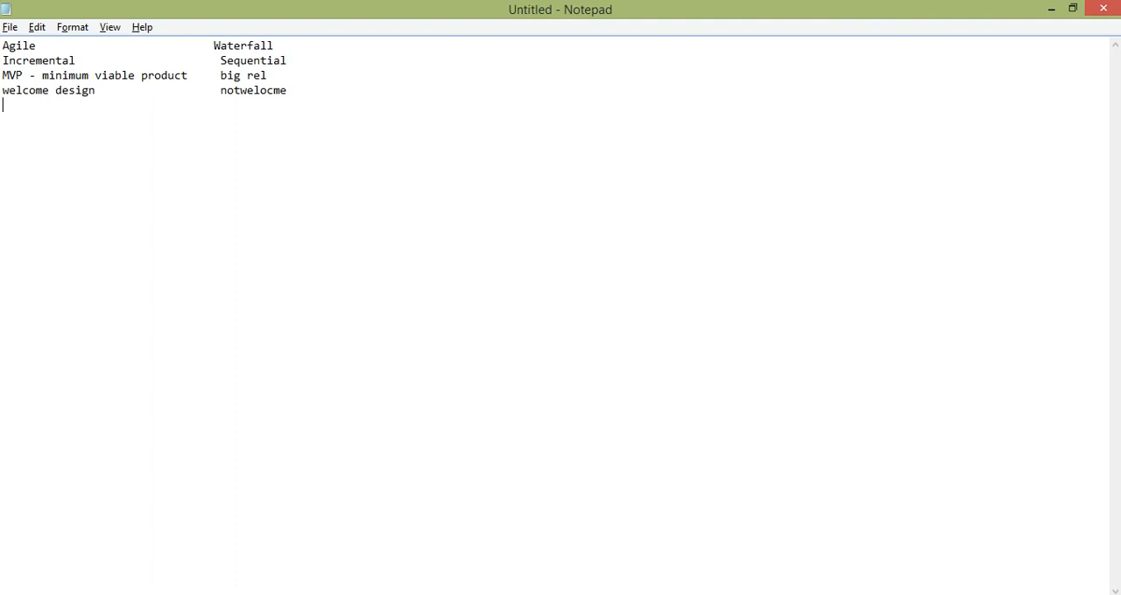
Type rows 'Testplan review' vs 'no much review' and 'DTP' vs 'no DTP'
{"action": "type", "text": "Testpan"}
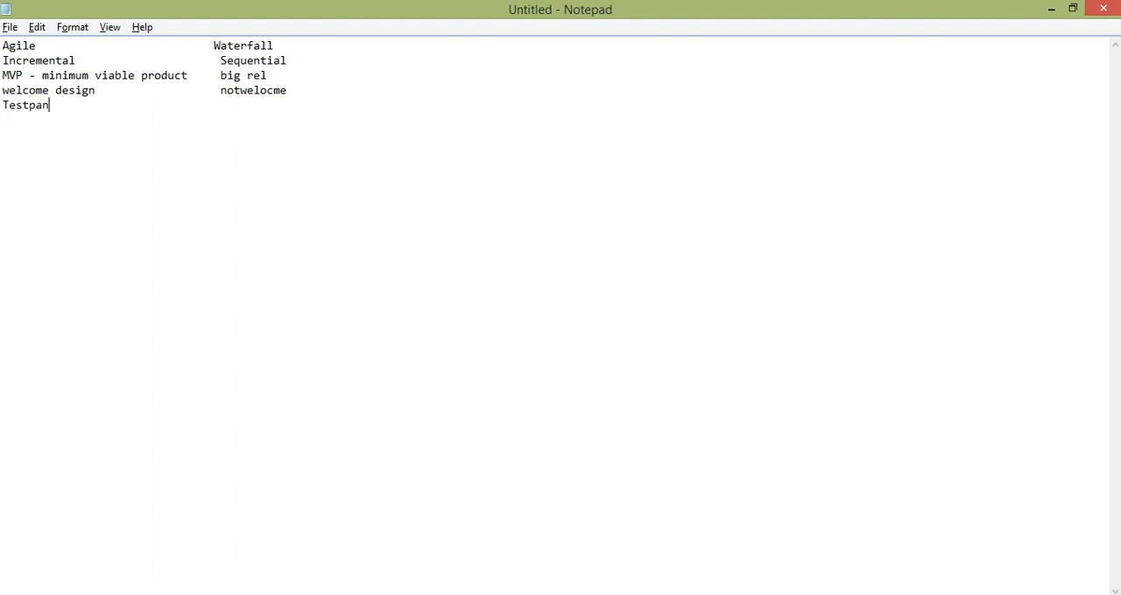
{"action": "type", "text": "revie"}
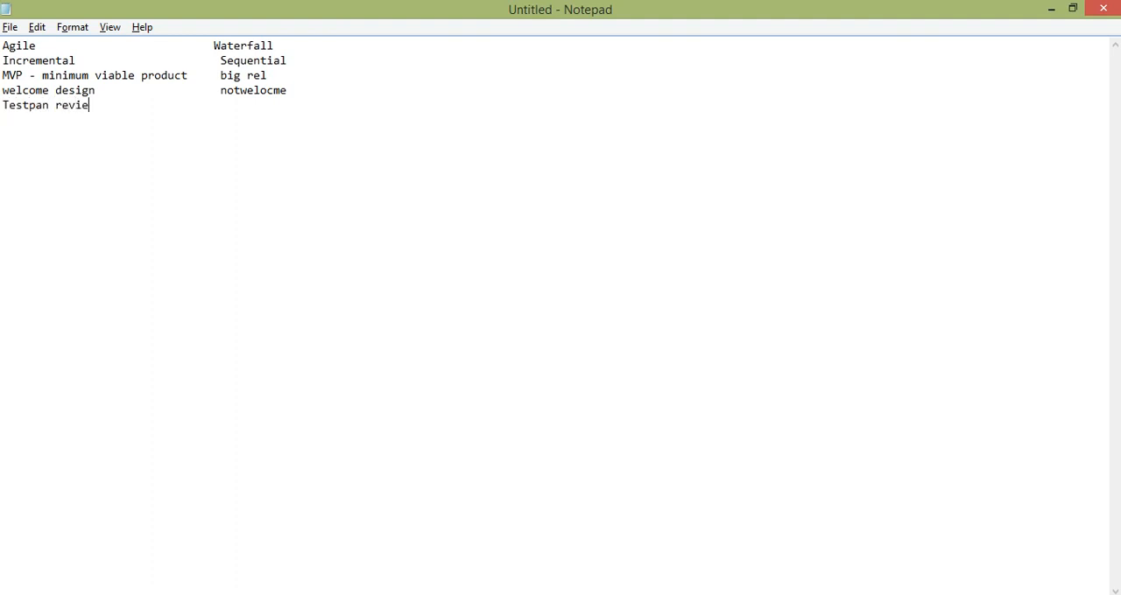
{"action": "type", "text": "w"}
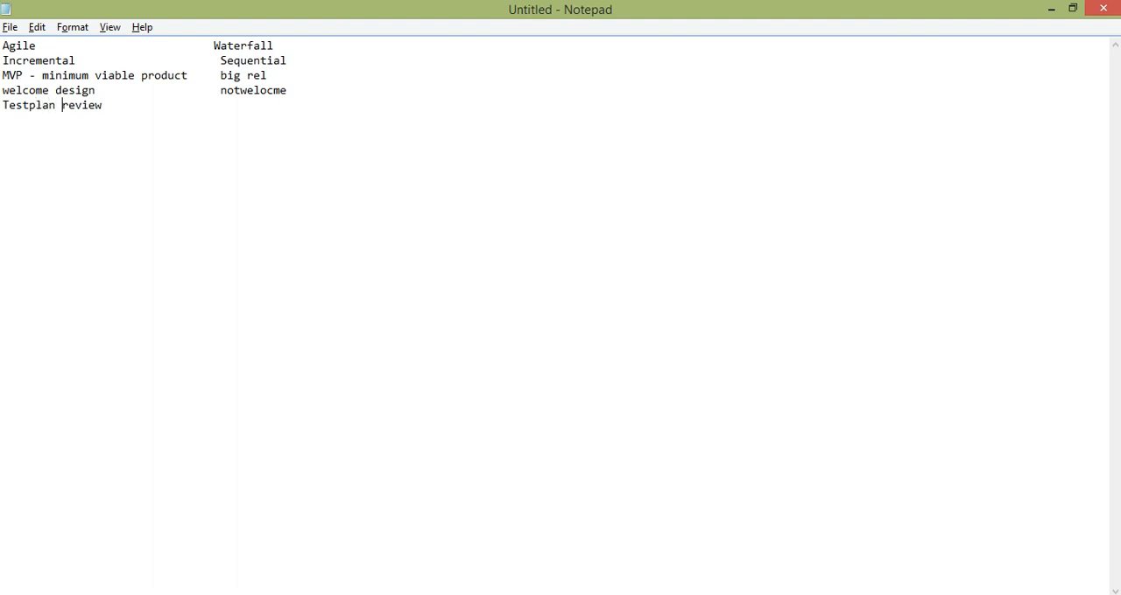
{"action": "left_click", "coordinate": [214, 105]}
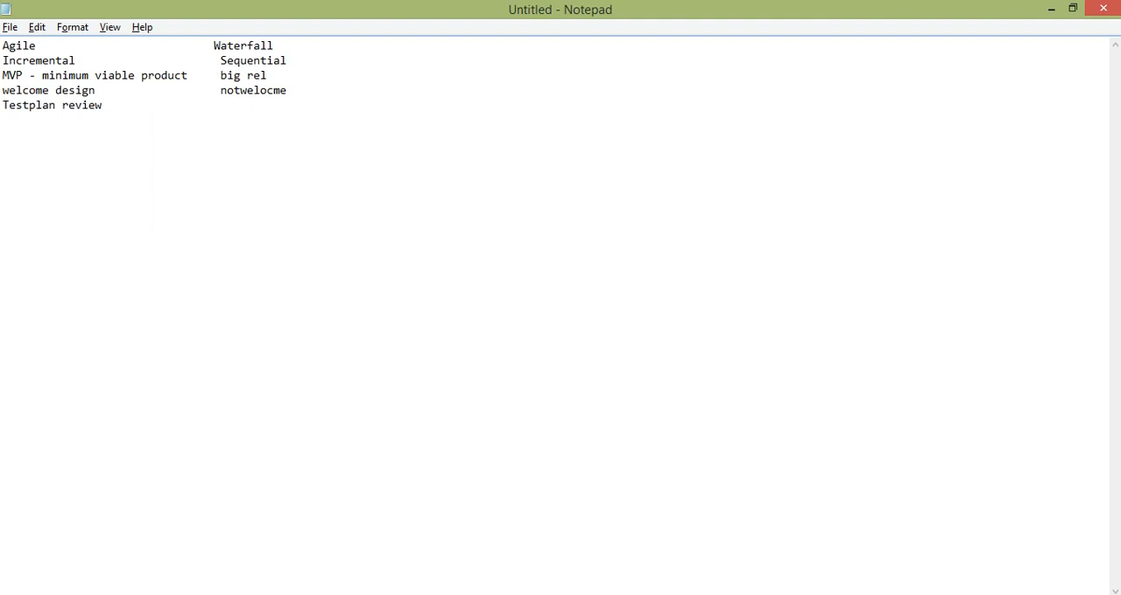
{"action": "type", "text": "no m"}
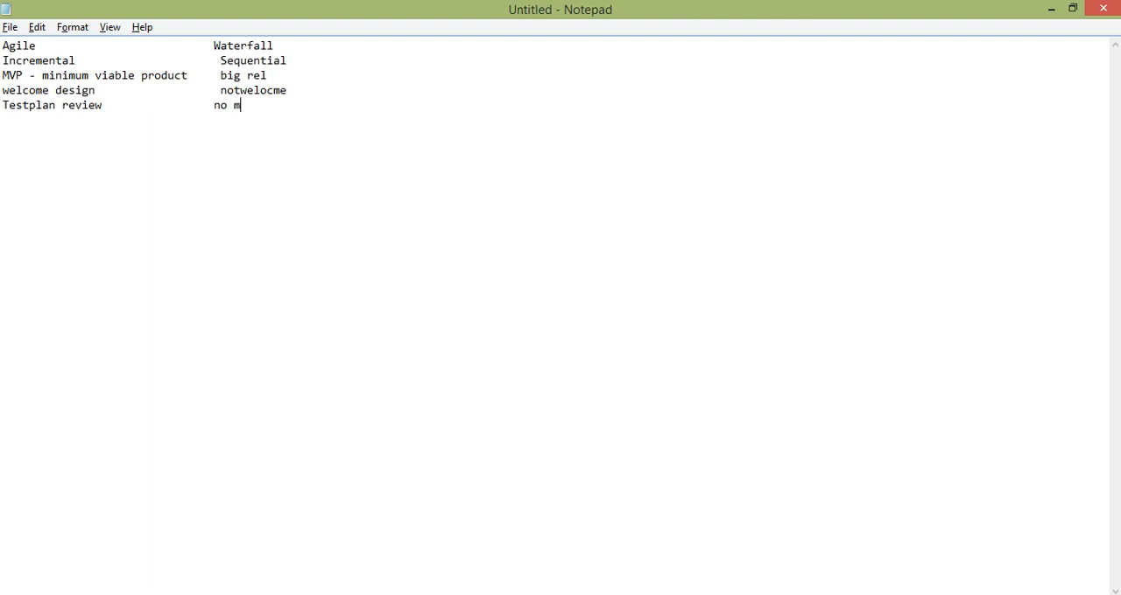
{"action": "type", "text": "uch review"}
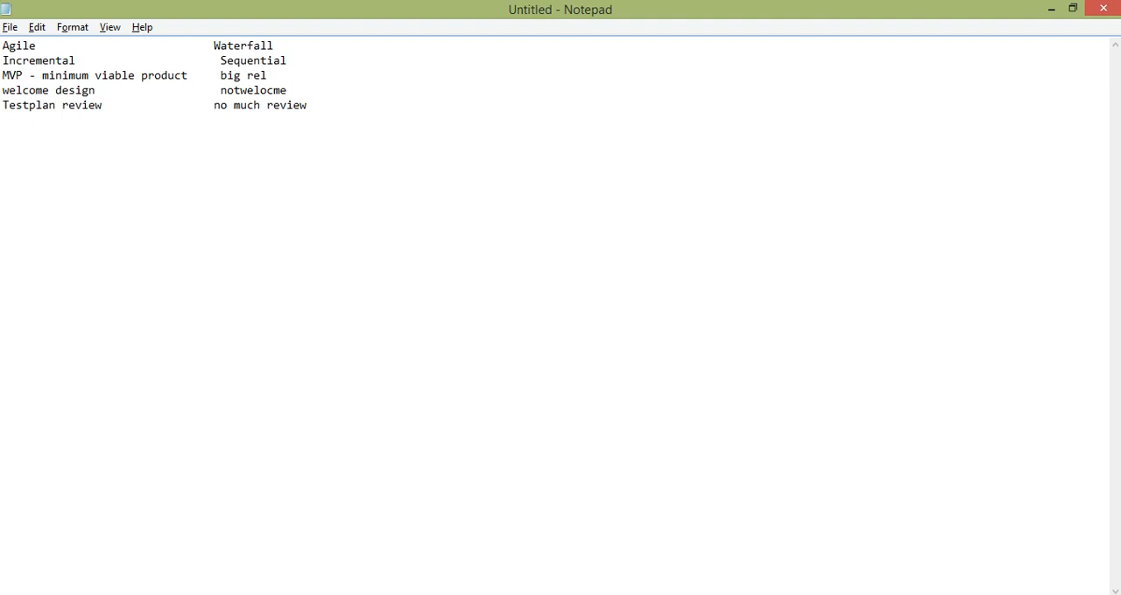
{"action": "type", "text": "DTP"}
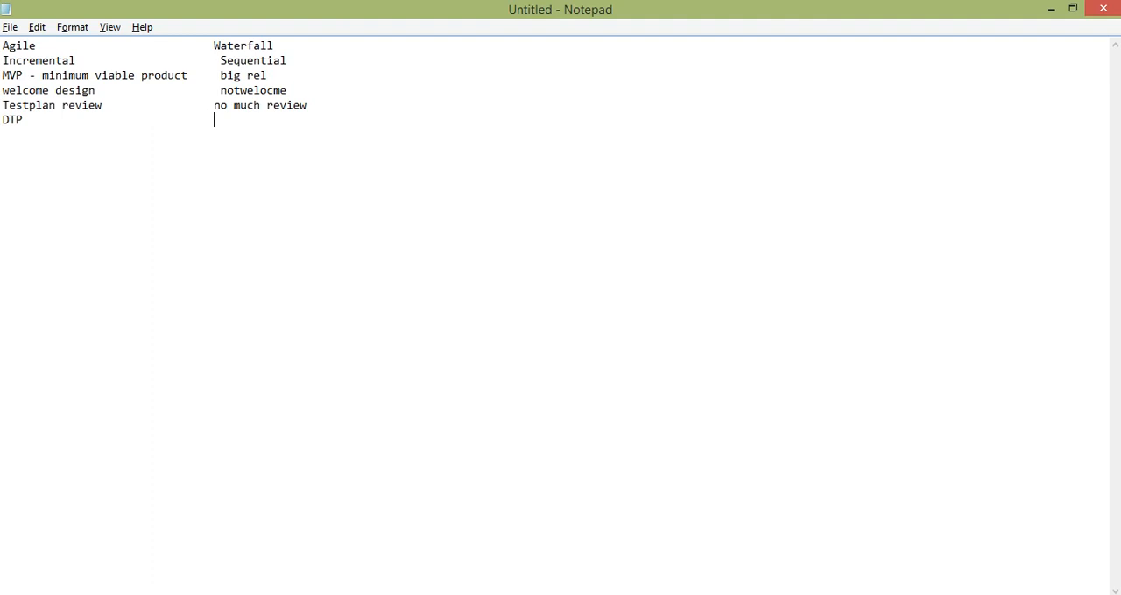
{"action": "type", "text": "np"}
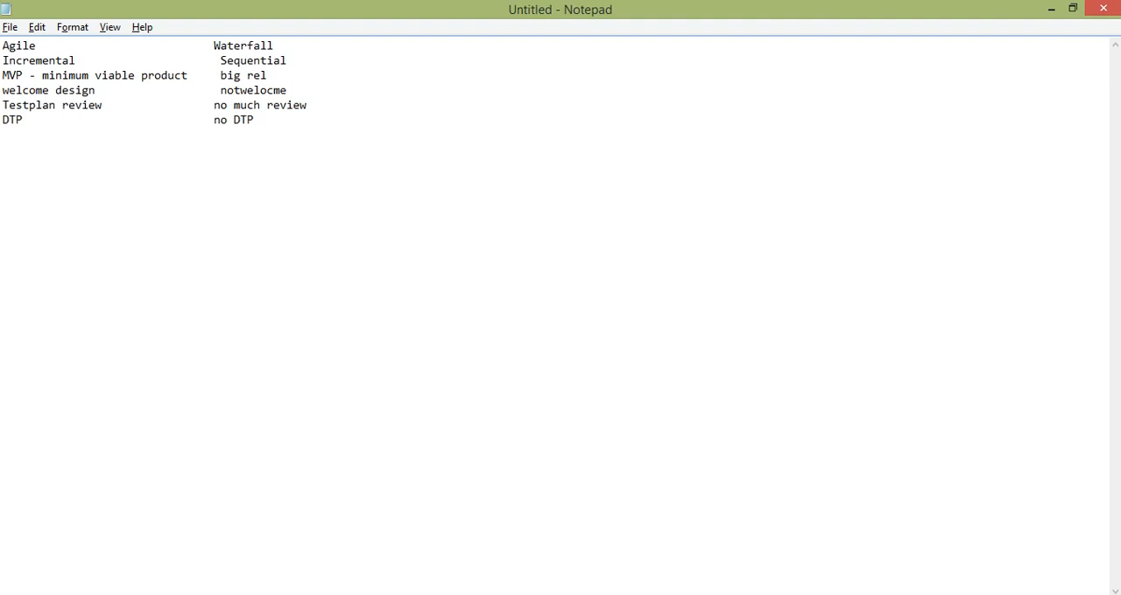
Type 'Fast delivery - DevOps' on the line below the DTP row
{"action": "type", "text": "Fast d"}
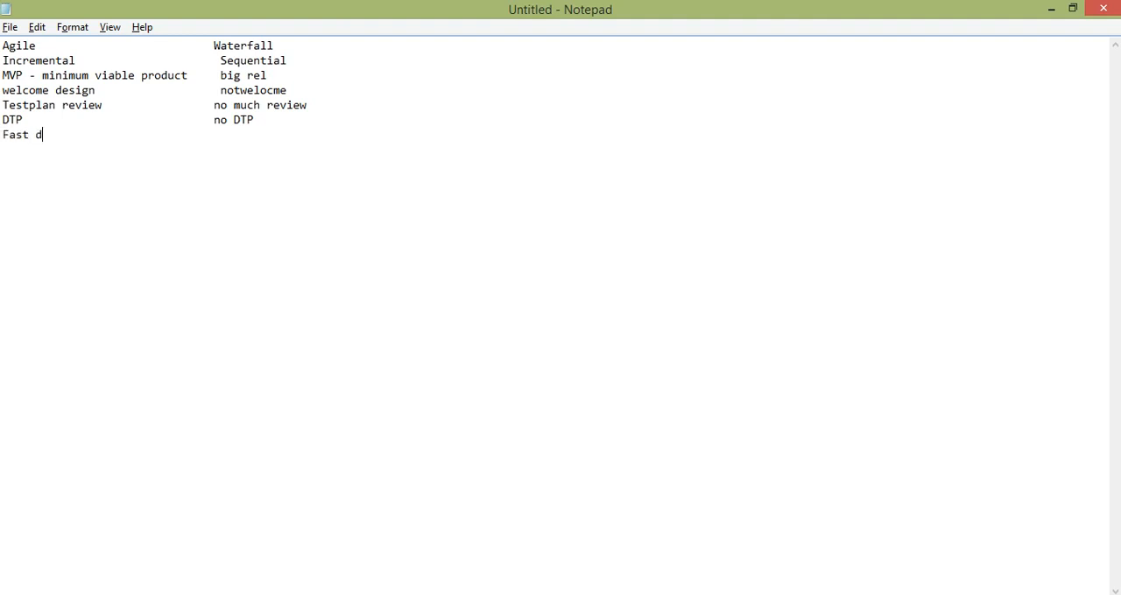
{"action": "type", "text": "elivery"}
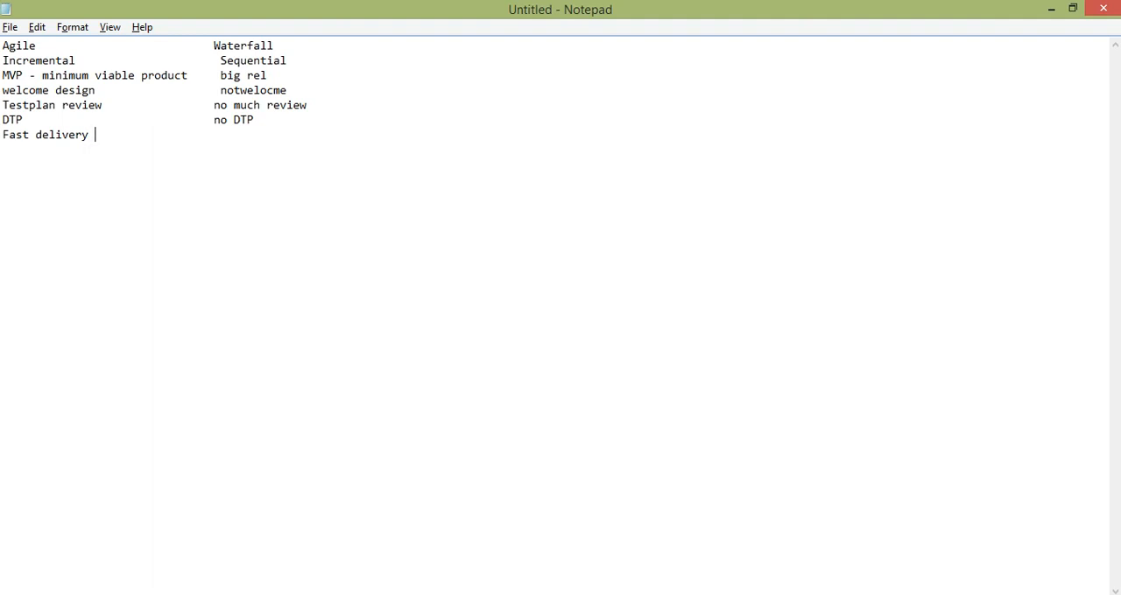
{"action": "type", "text": "-"}
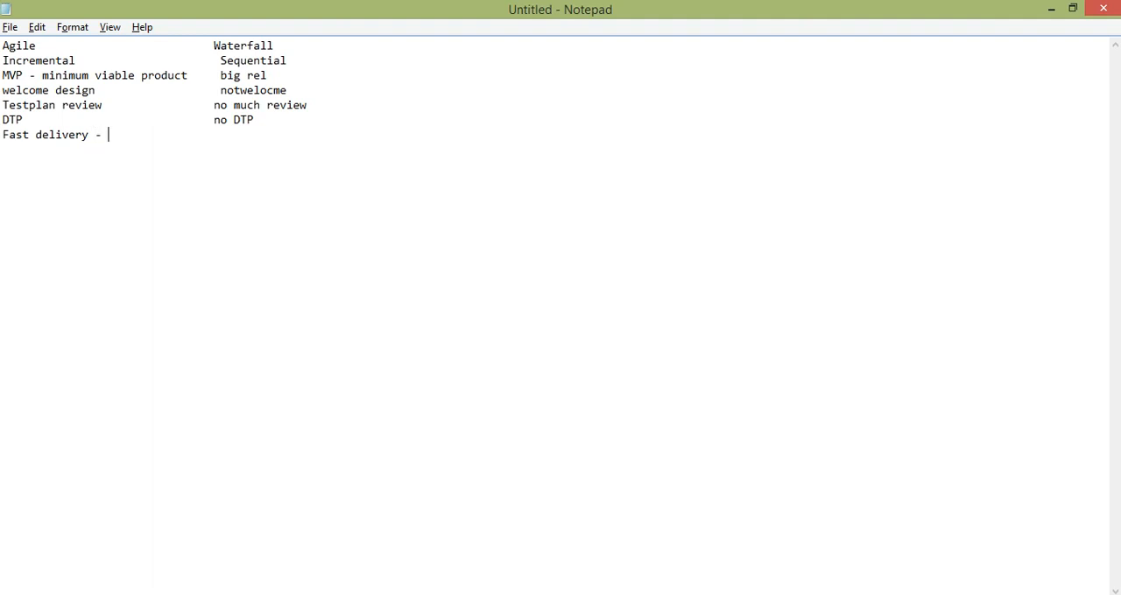
{"action": "type", "text": "D"}
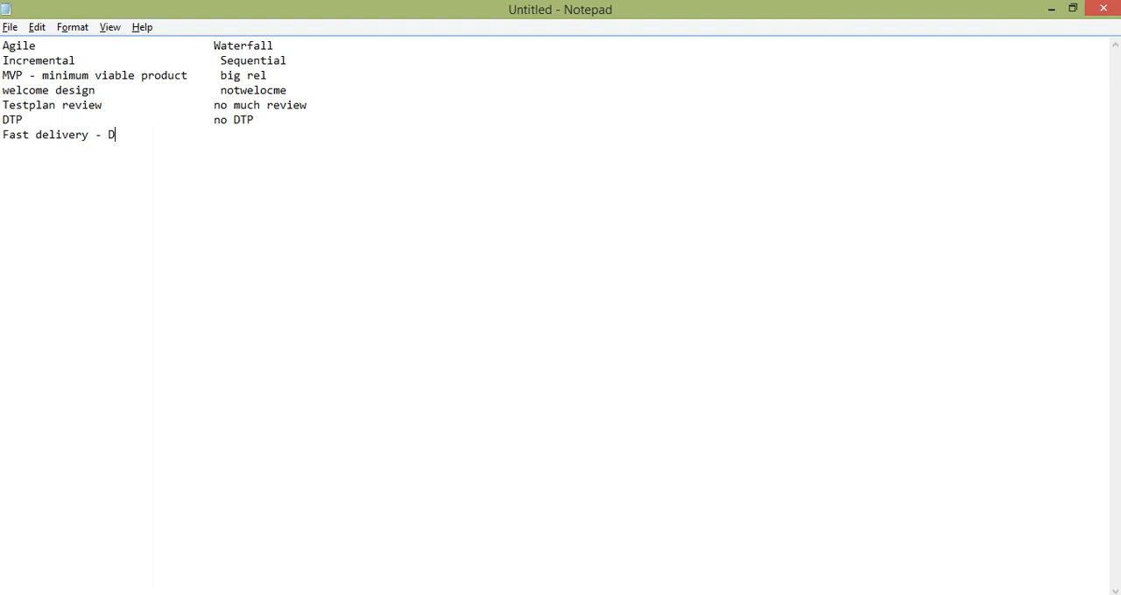
{"action": "type", "text": "ev"}
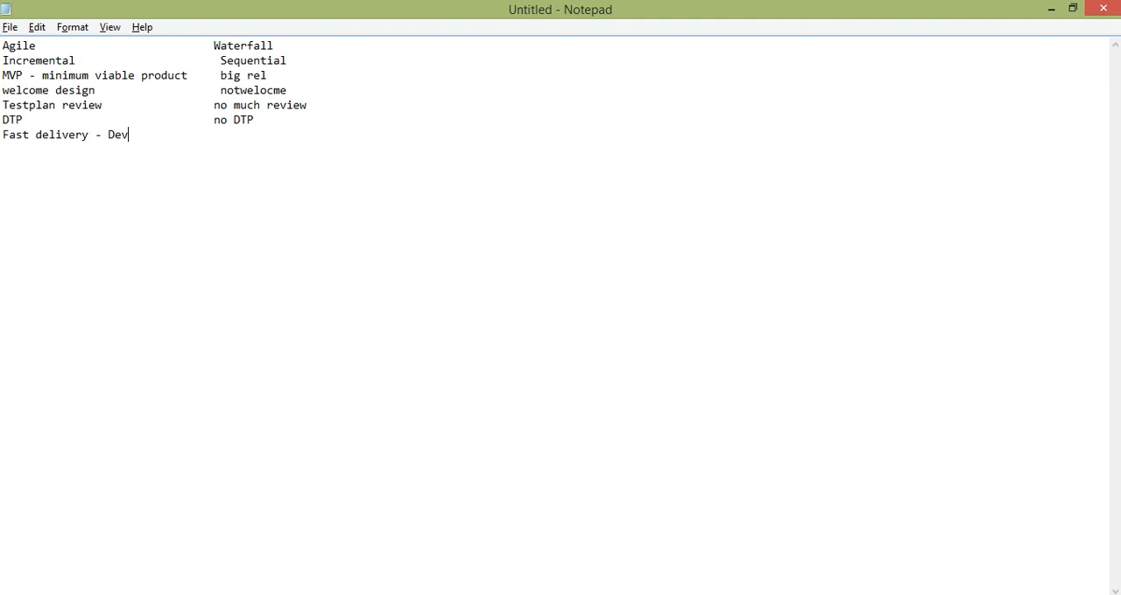
{"action": "type", "text": "Ops"}
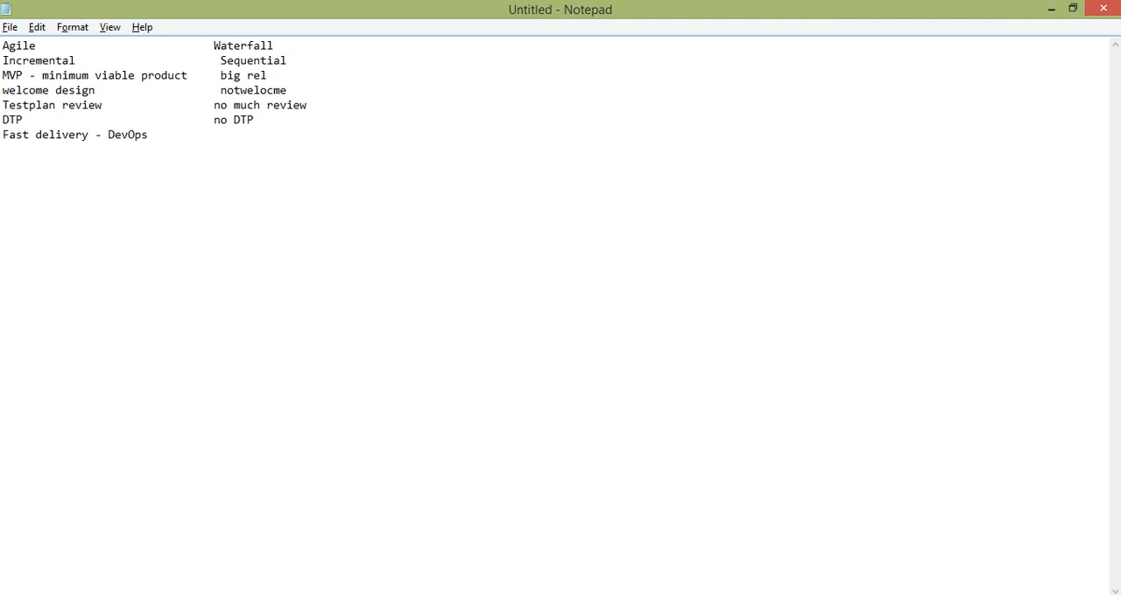
{"action": "left_click", "coordinate": [148, 134]}
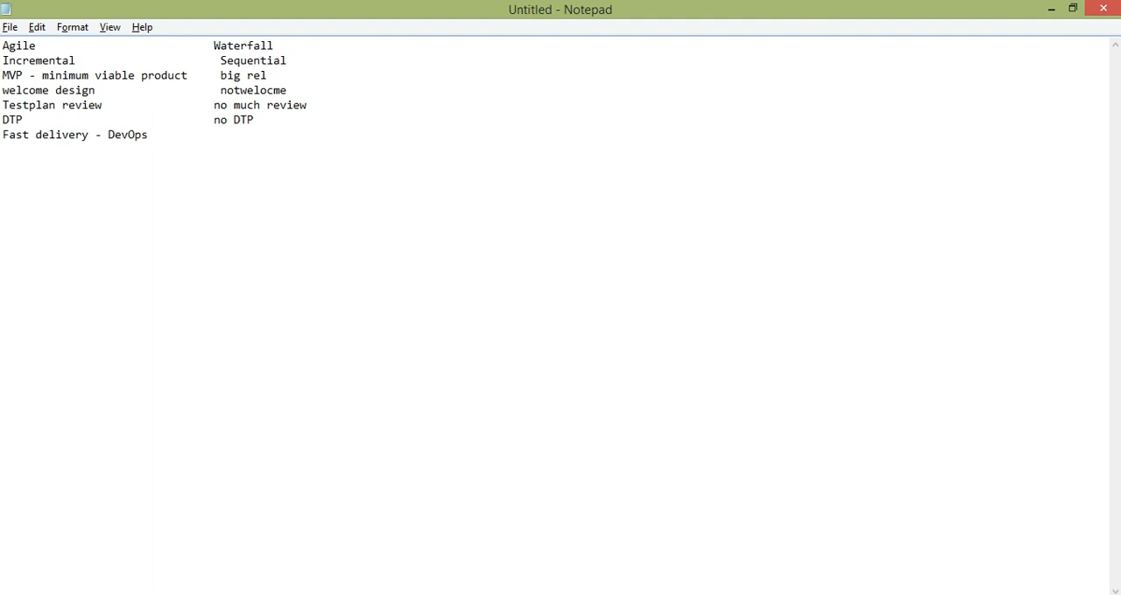
{"action": "left_click", "coordinate": [148, 135]}
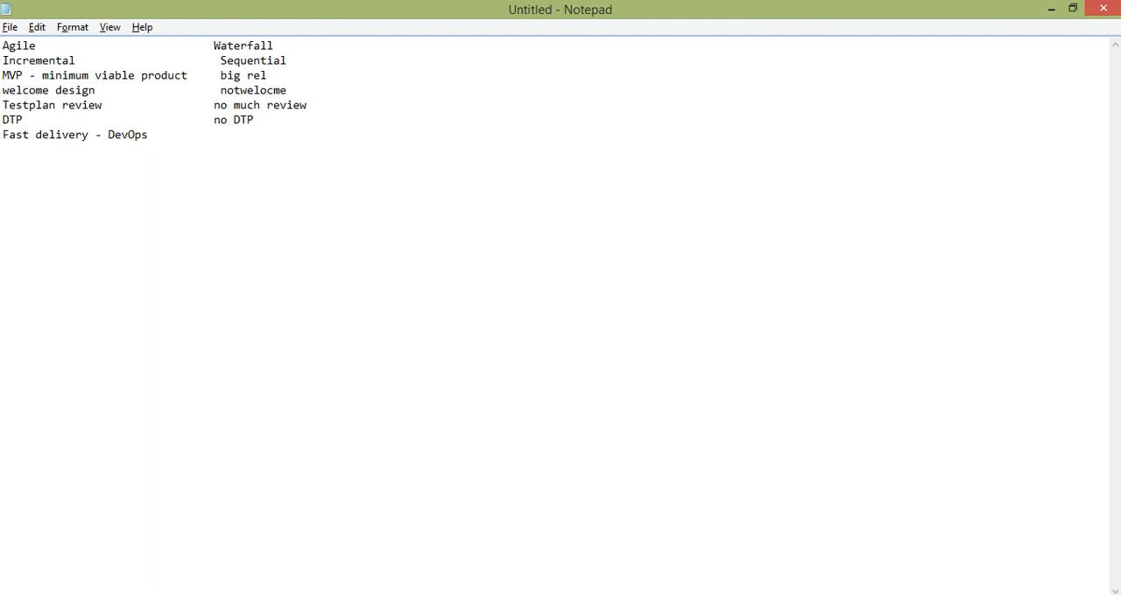
{"action": "left_click", "coordinate": [148, 135]}
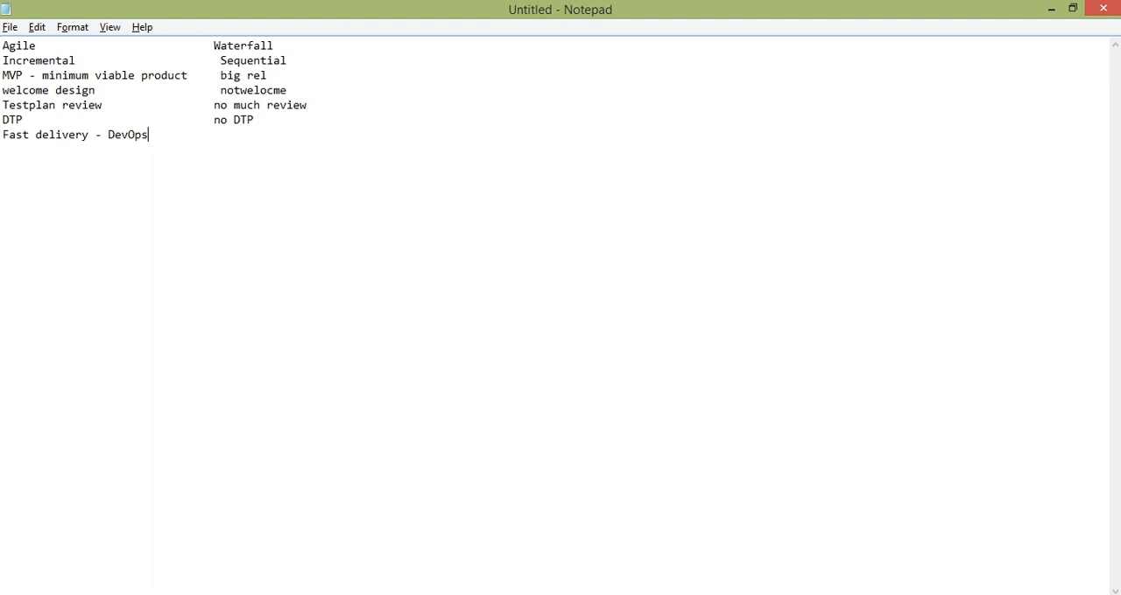